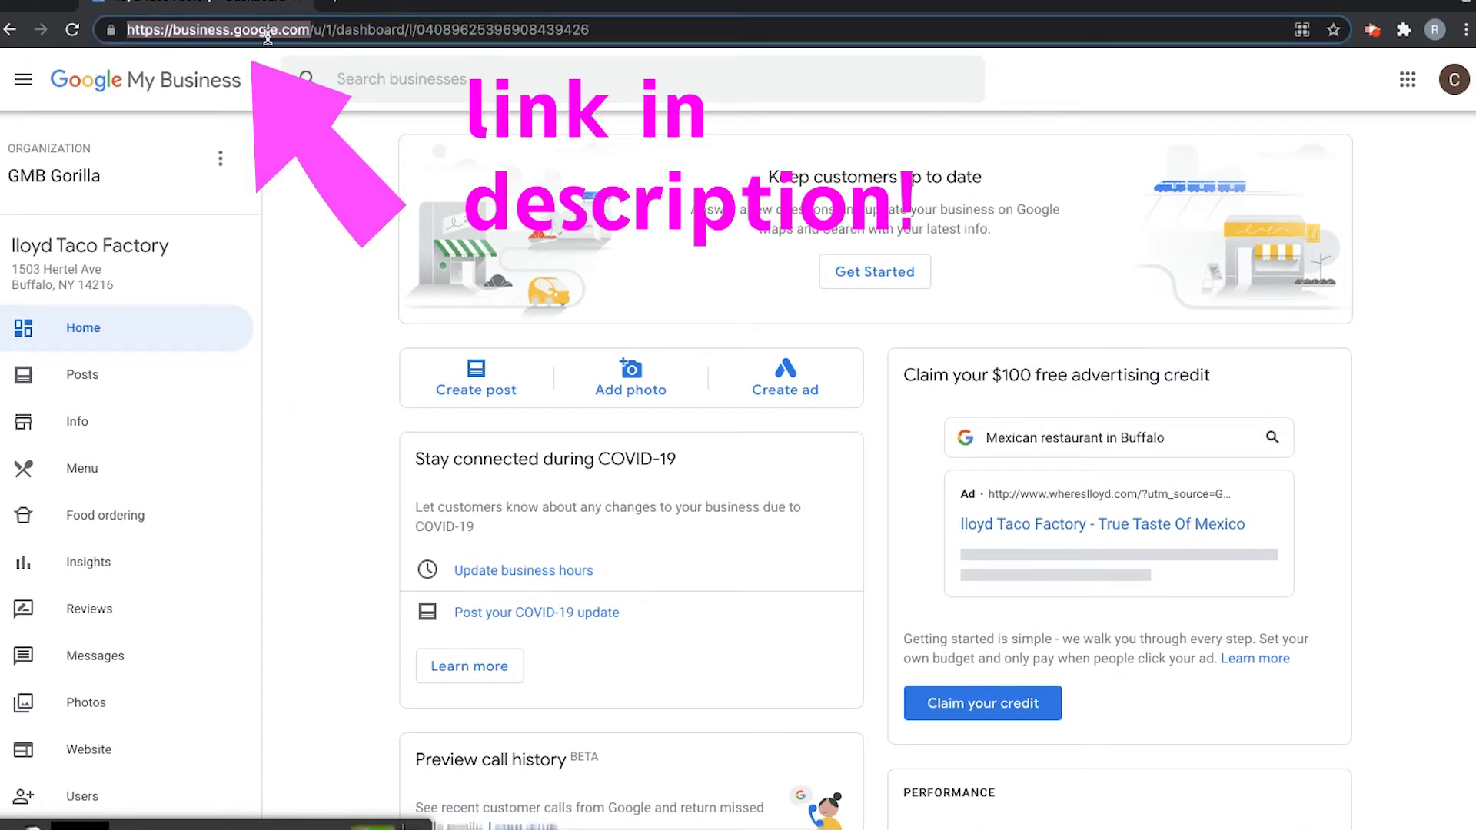
mouse_move(369, 307)
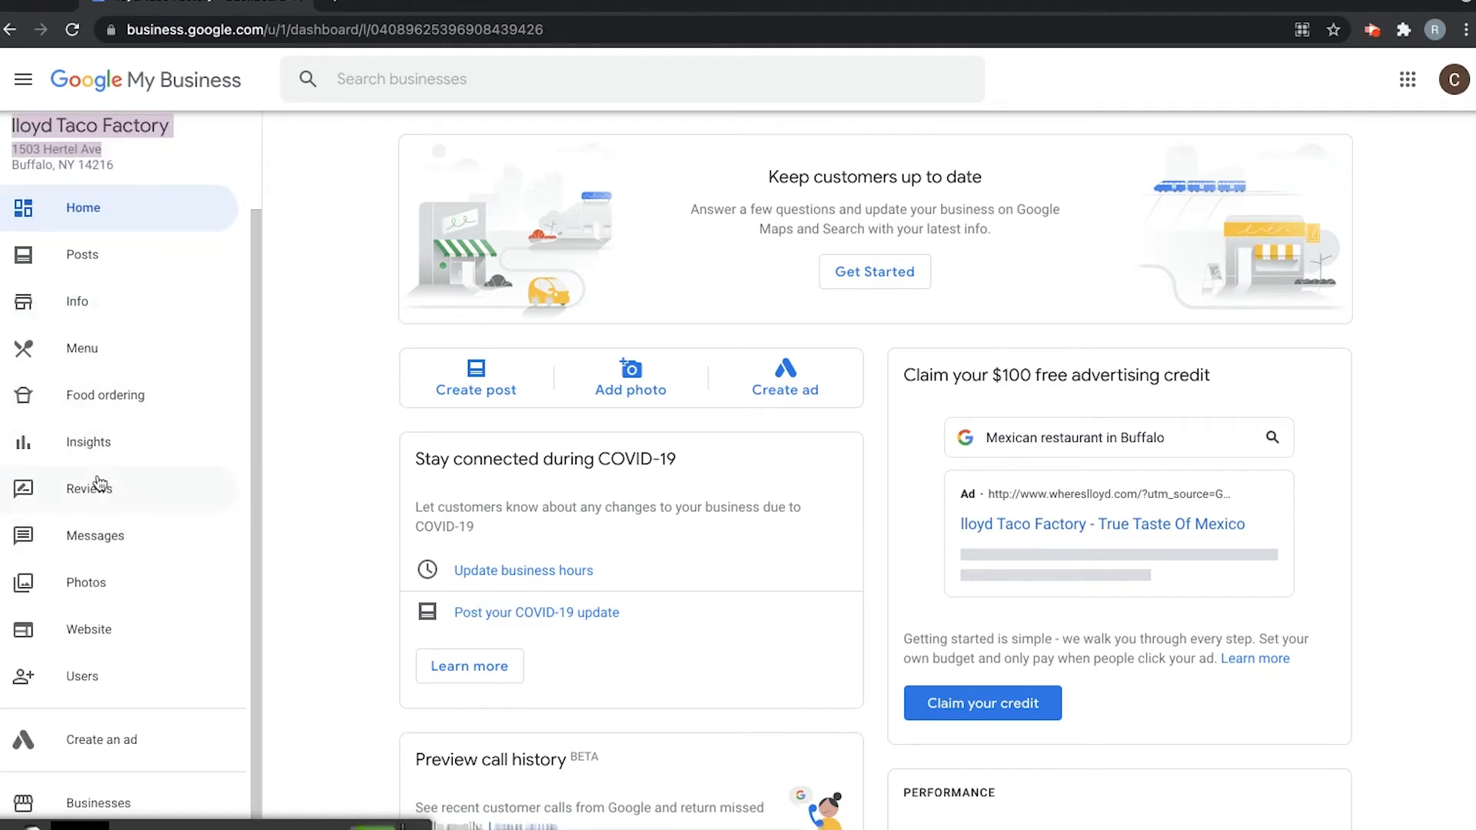
mouse_move(91, 463)
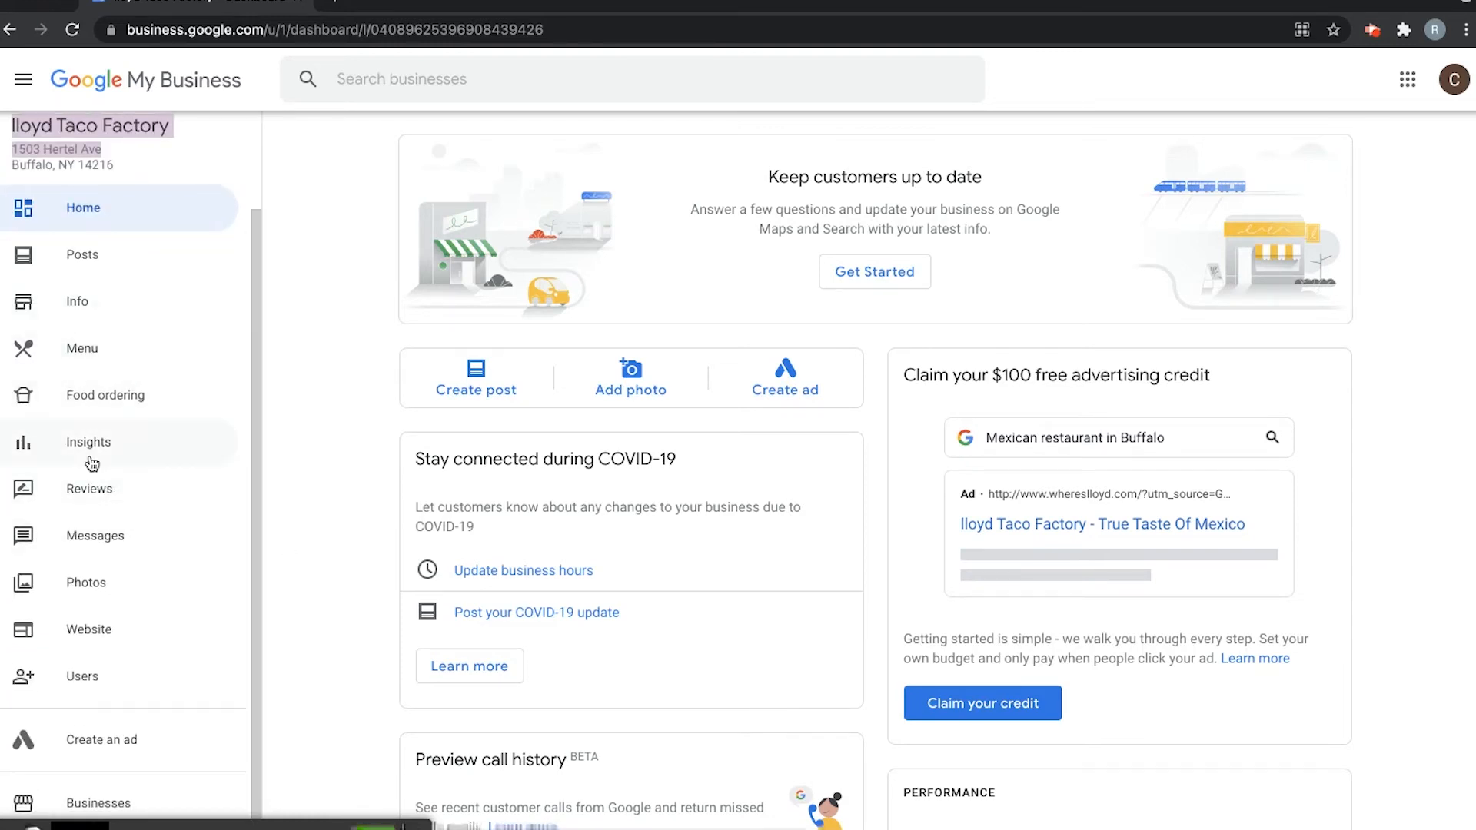
mouse_move(111, 493)
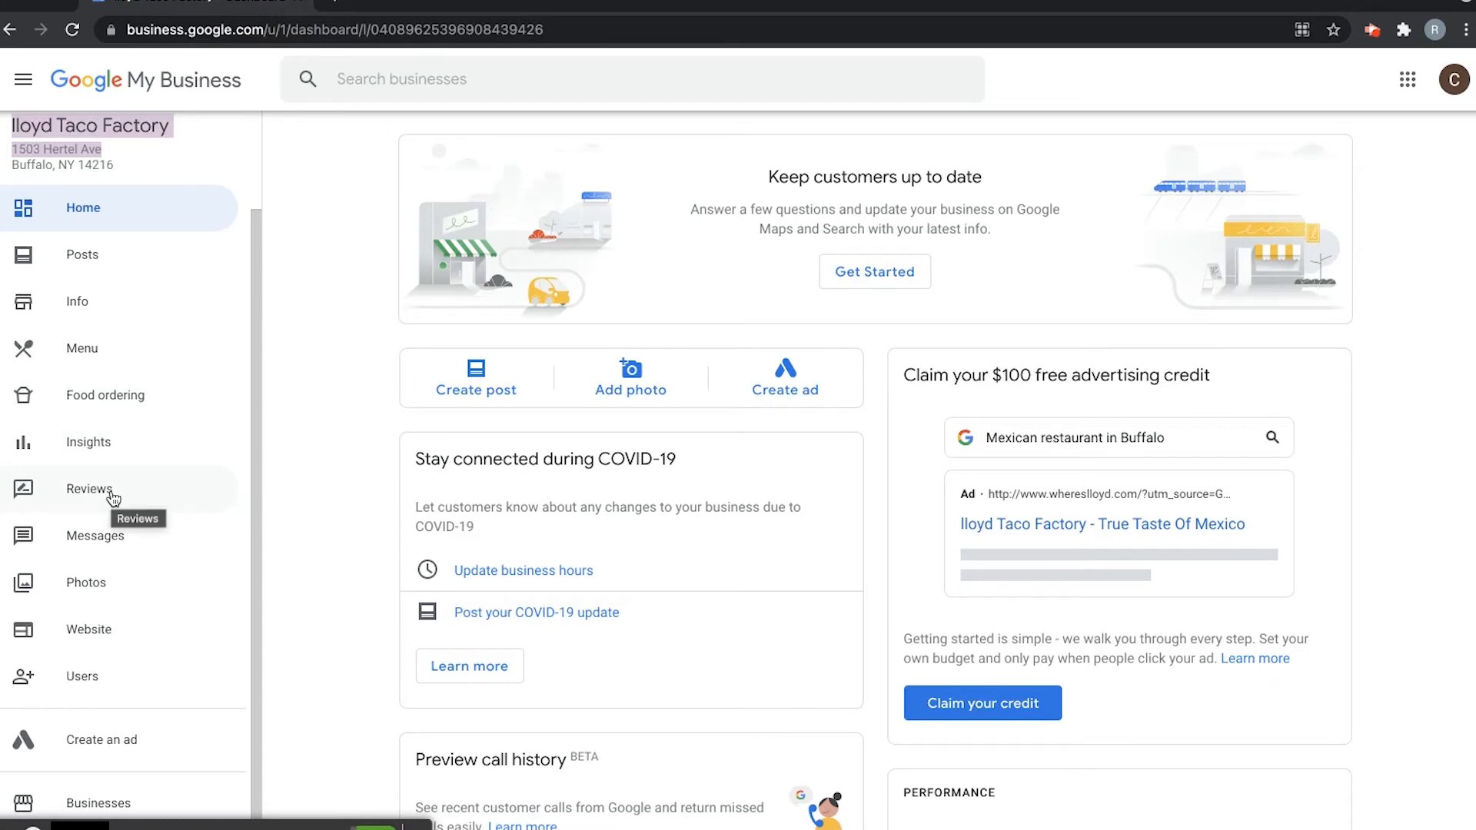
Show Lloyd Taco Factory's reviews, glance at Replied ones, then filter to Haven't replied.
left_click(89, 489)
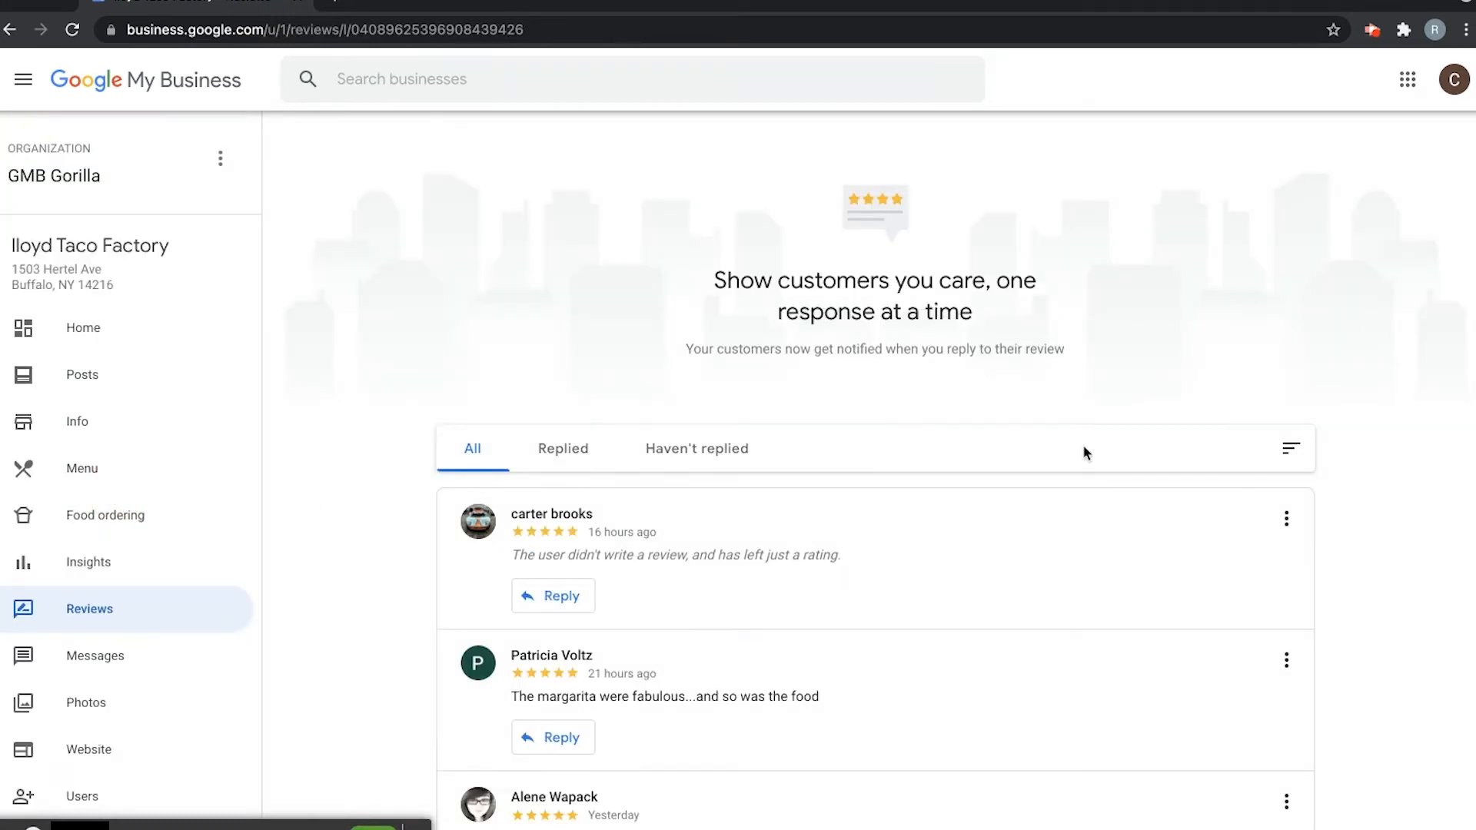
scroll("down", 3)
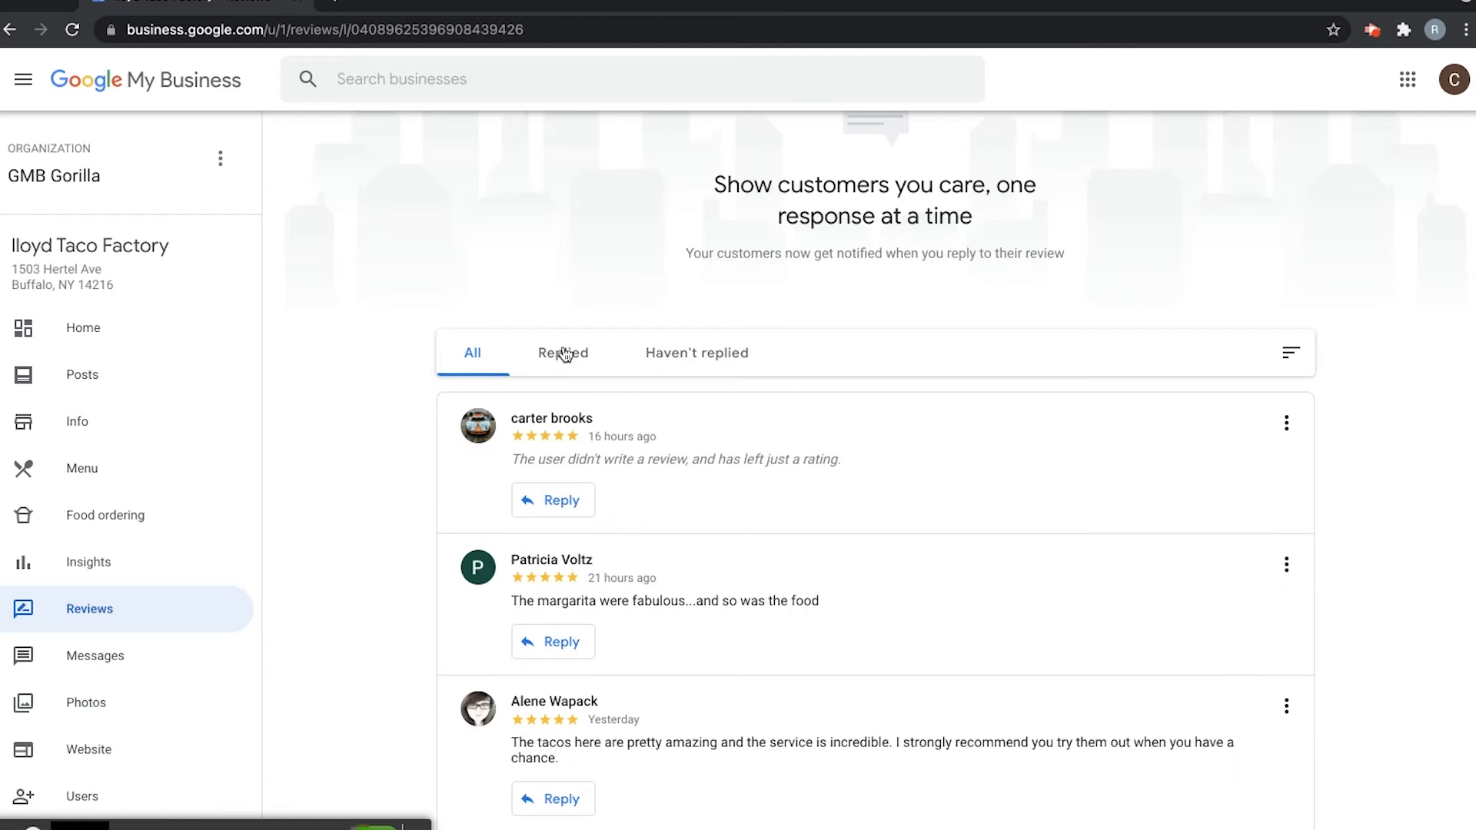
left_click(563, 352)
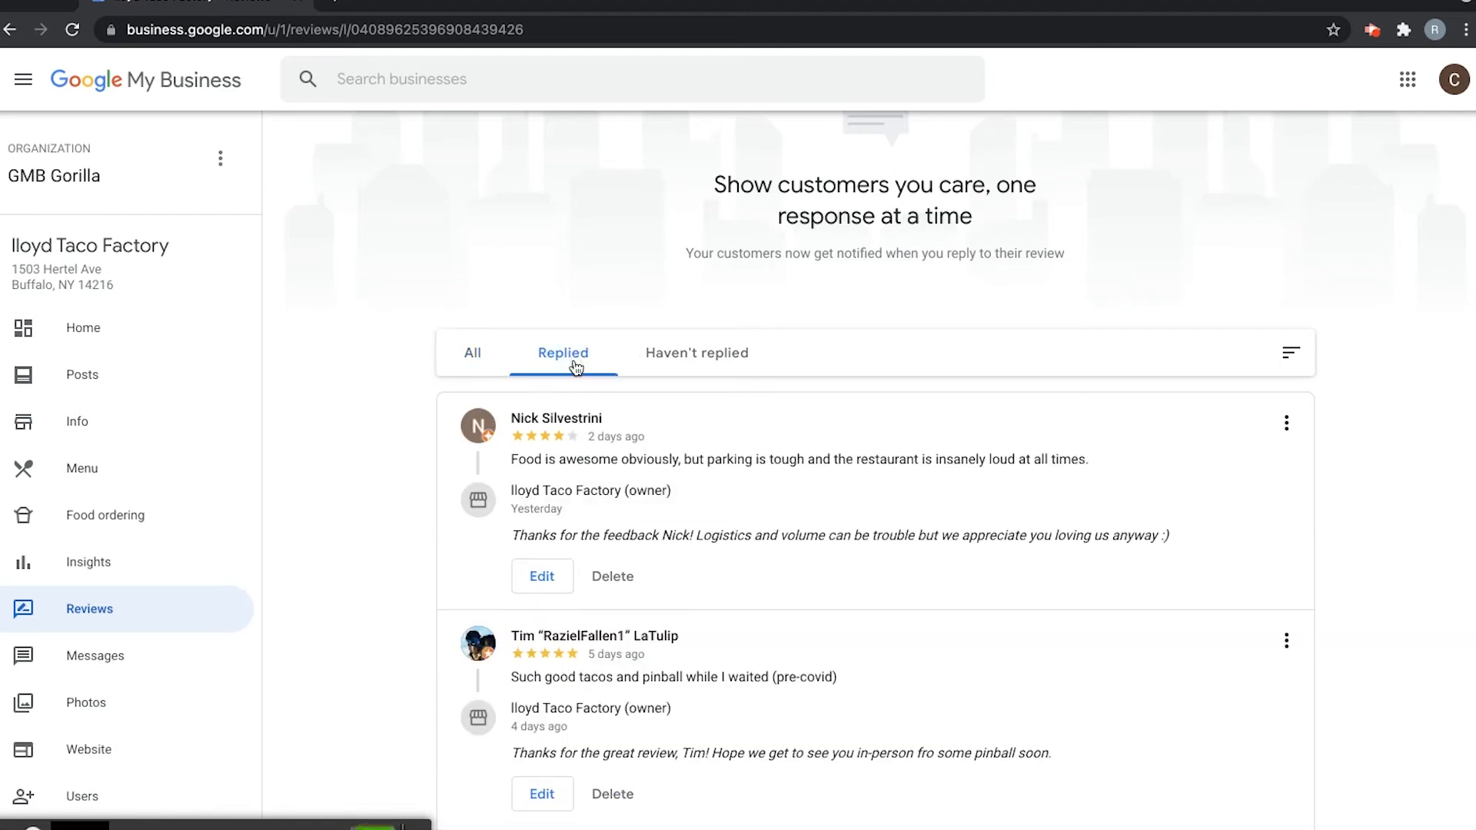
left_click(697, 354)
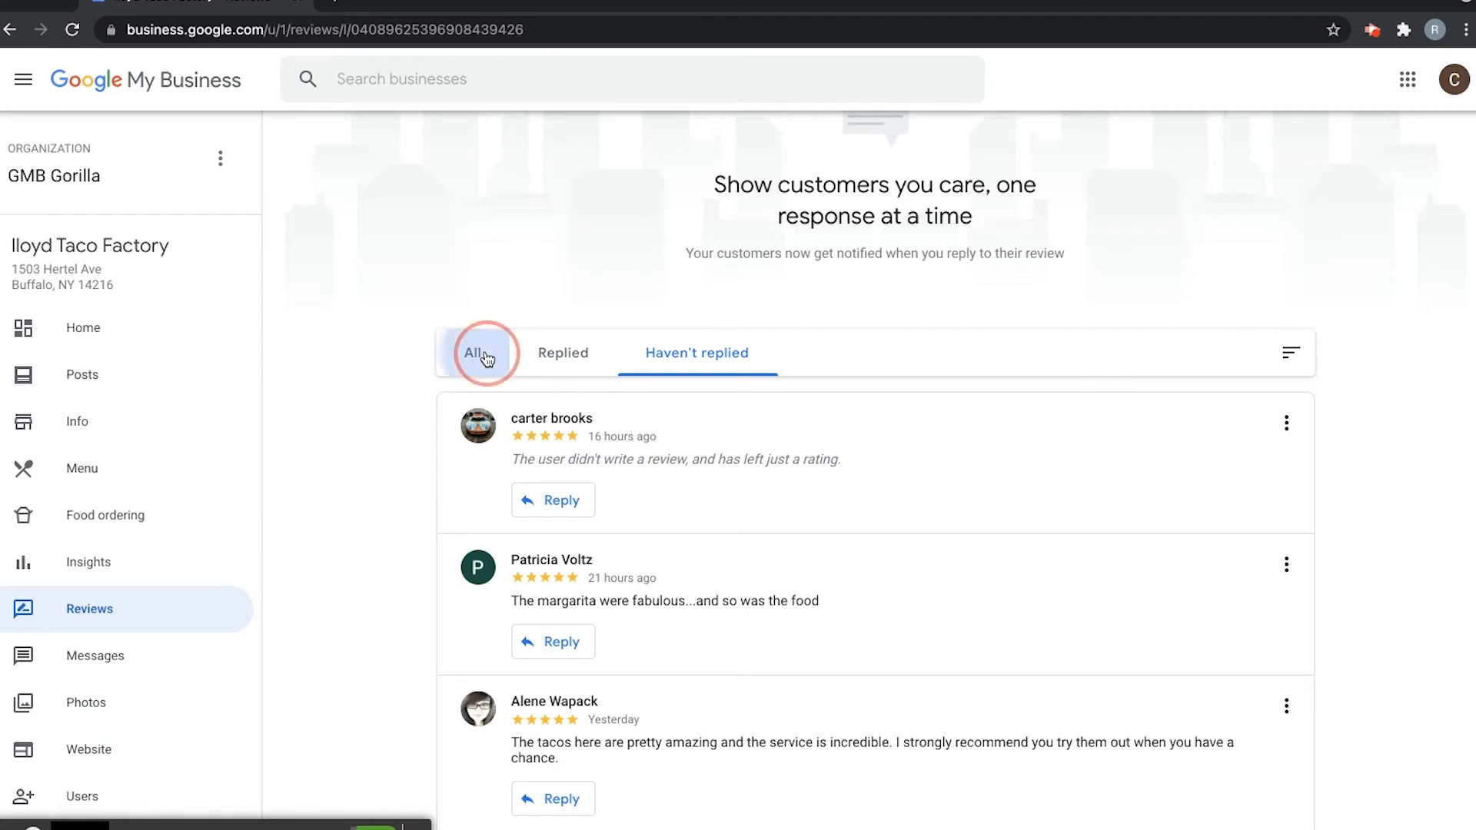
mouse_move(696, 354)
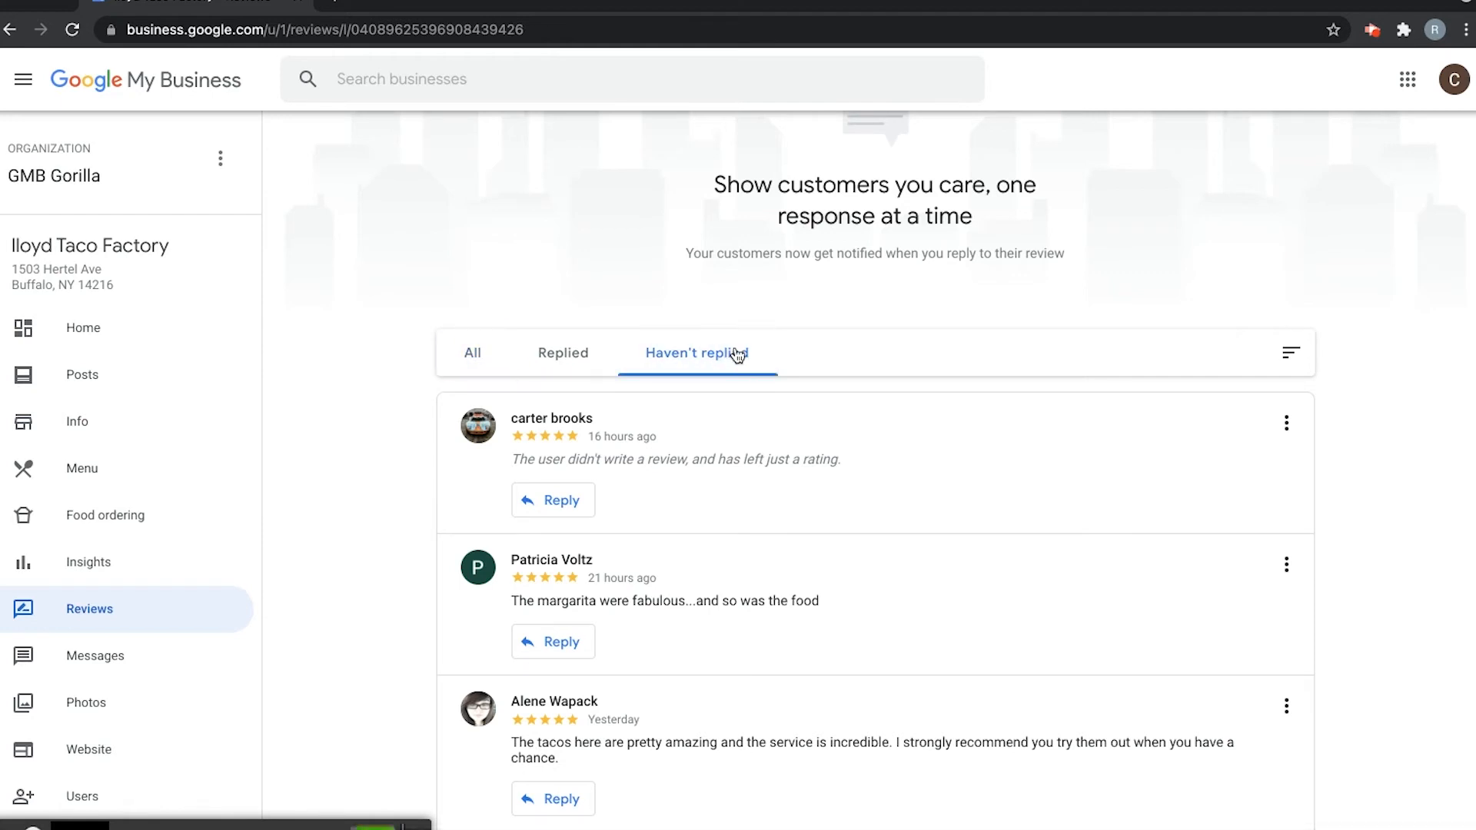
scroll("down", 3)
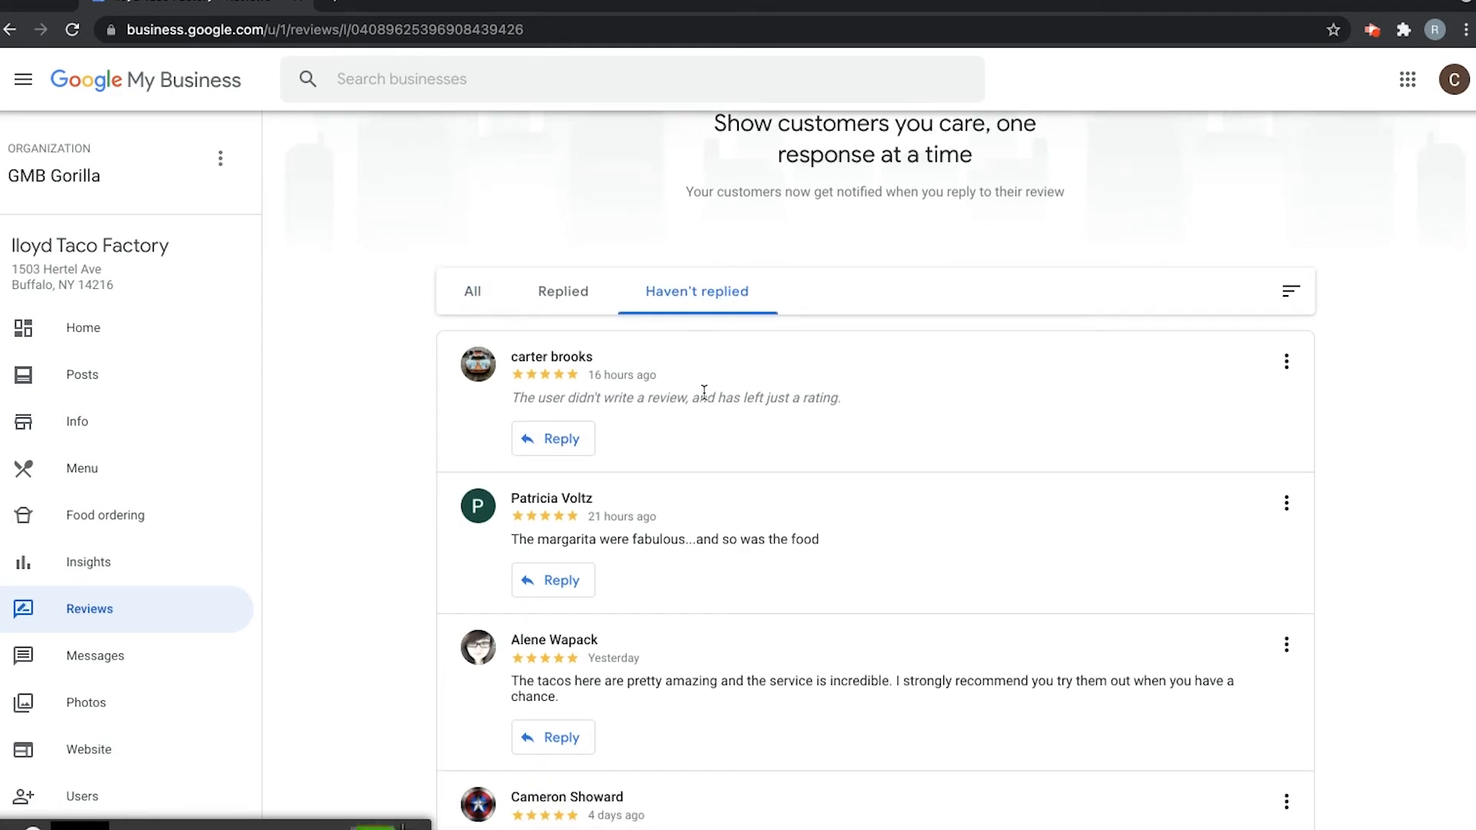
mouse_move(579, 359)
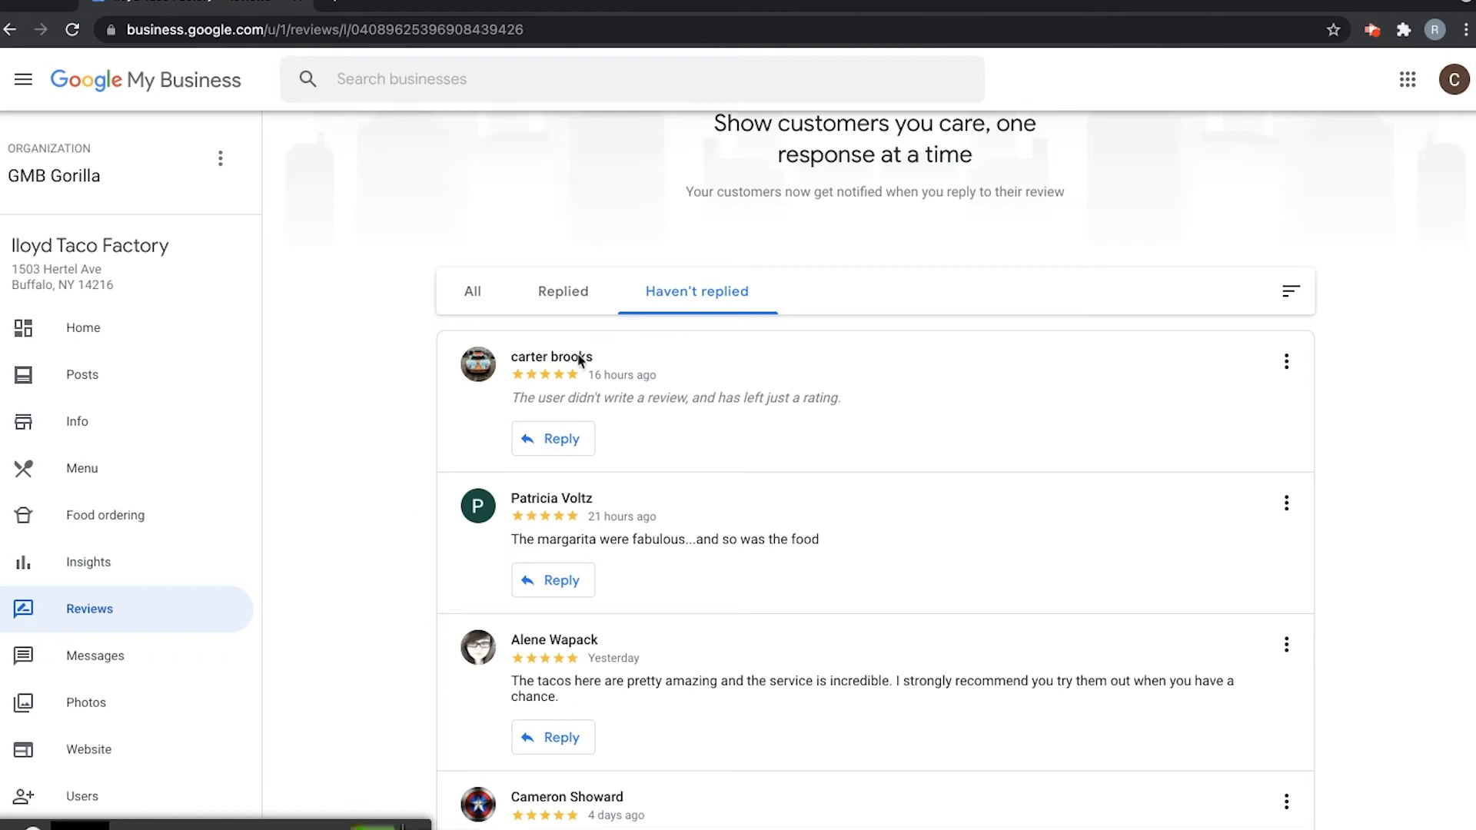
scroll("down", 3)
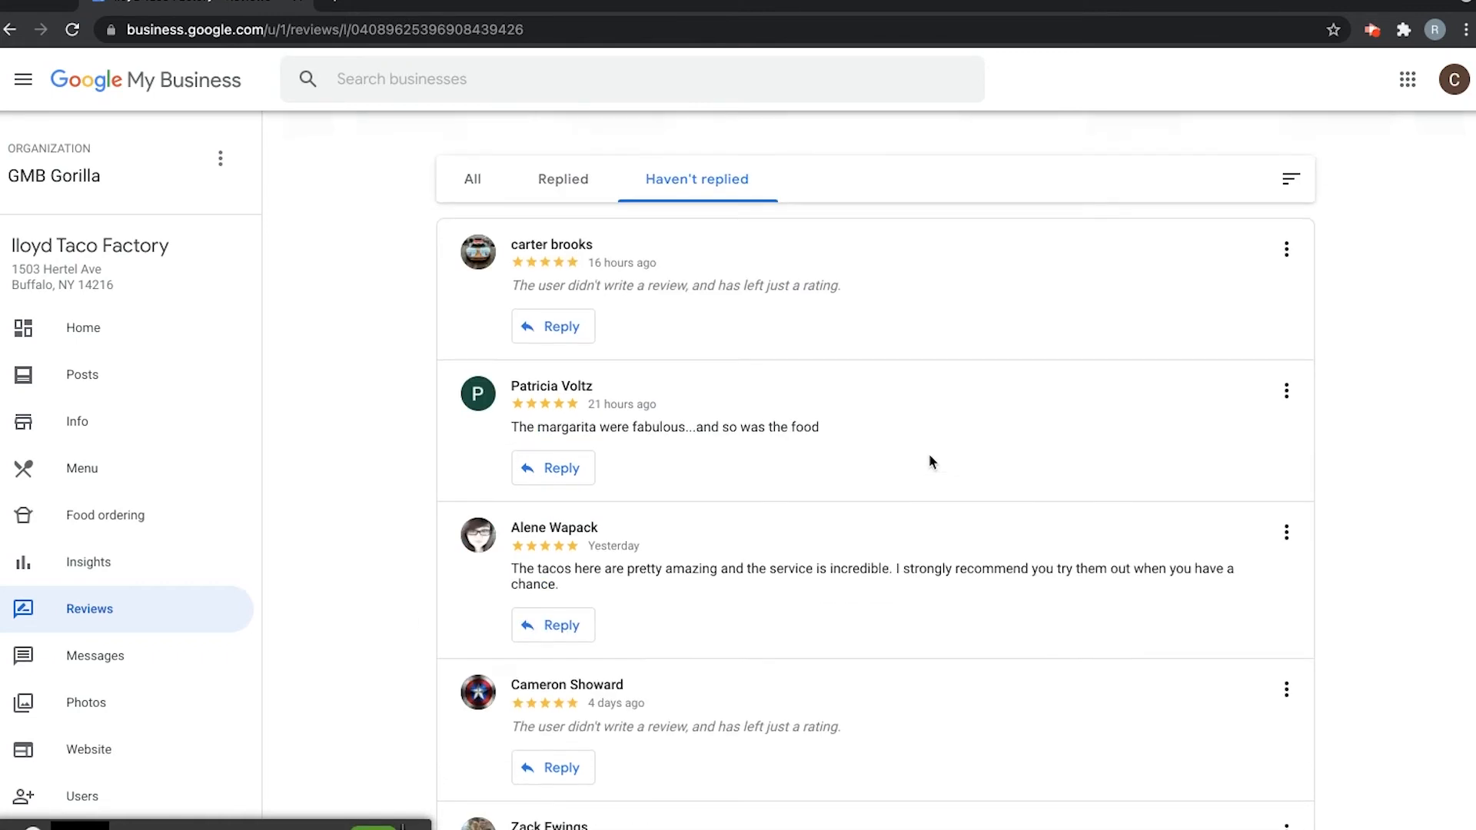
mouse_move(502, 575)
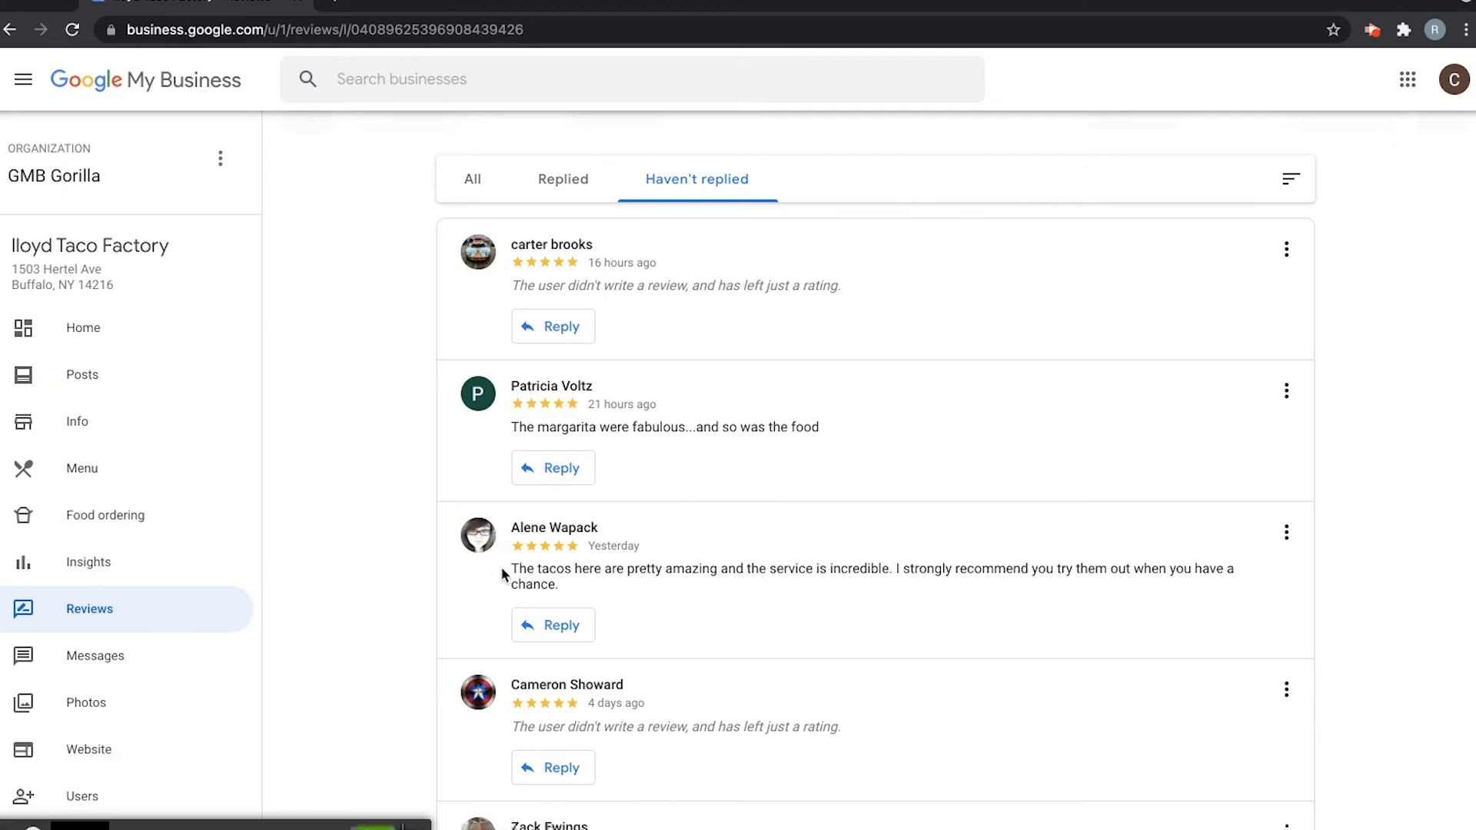
mouse_move(564, 624)
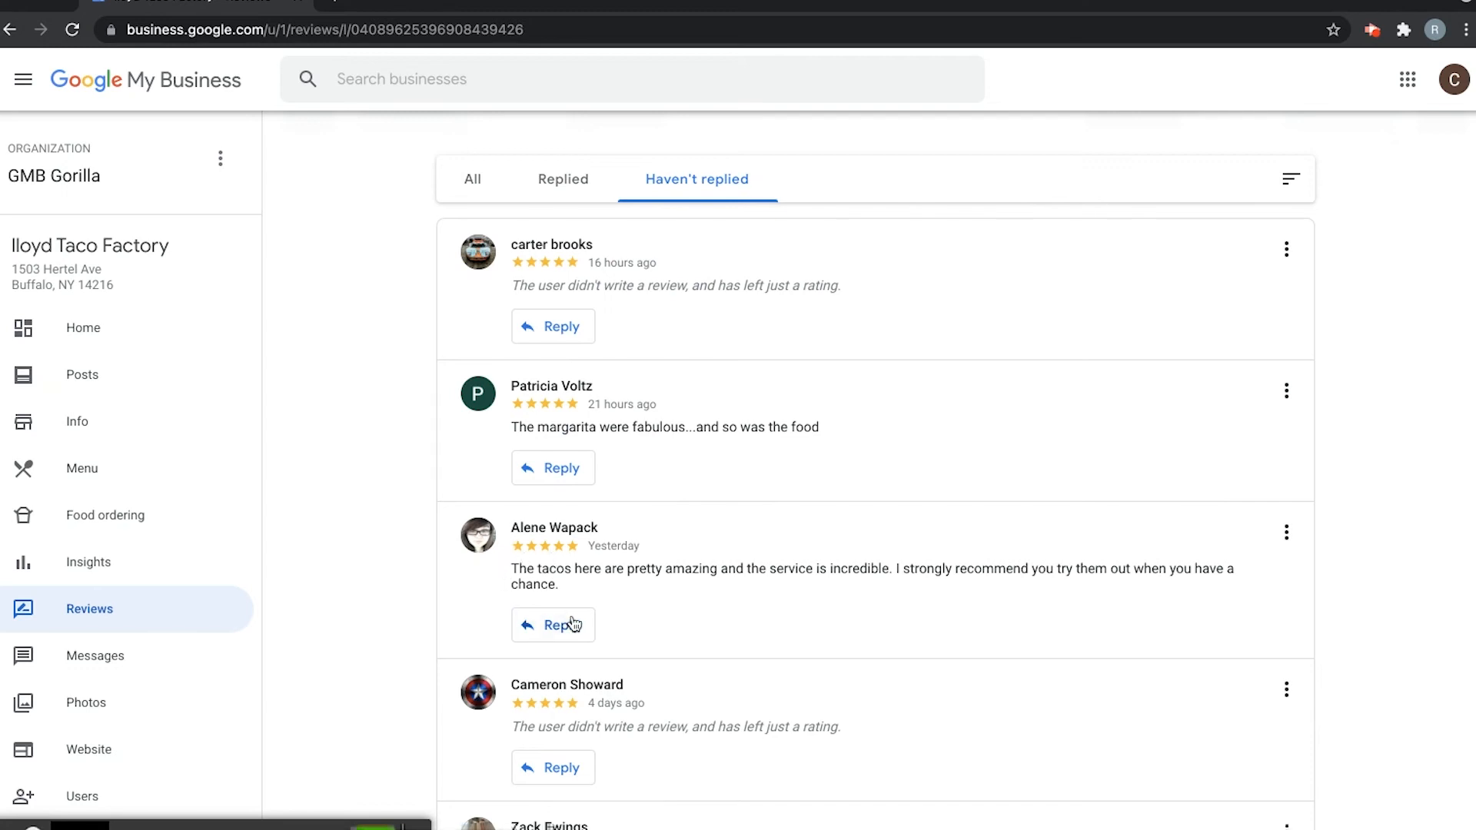
mouse_move(562, 632)
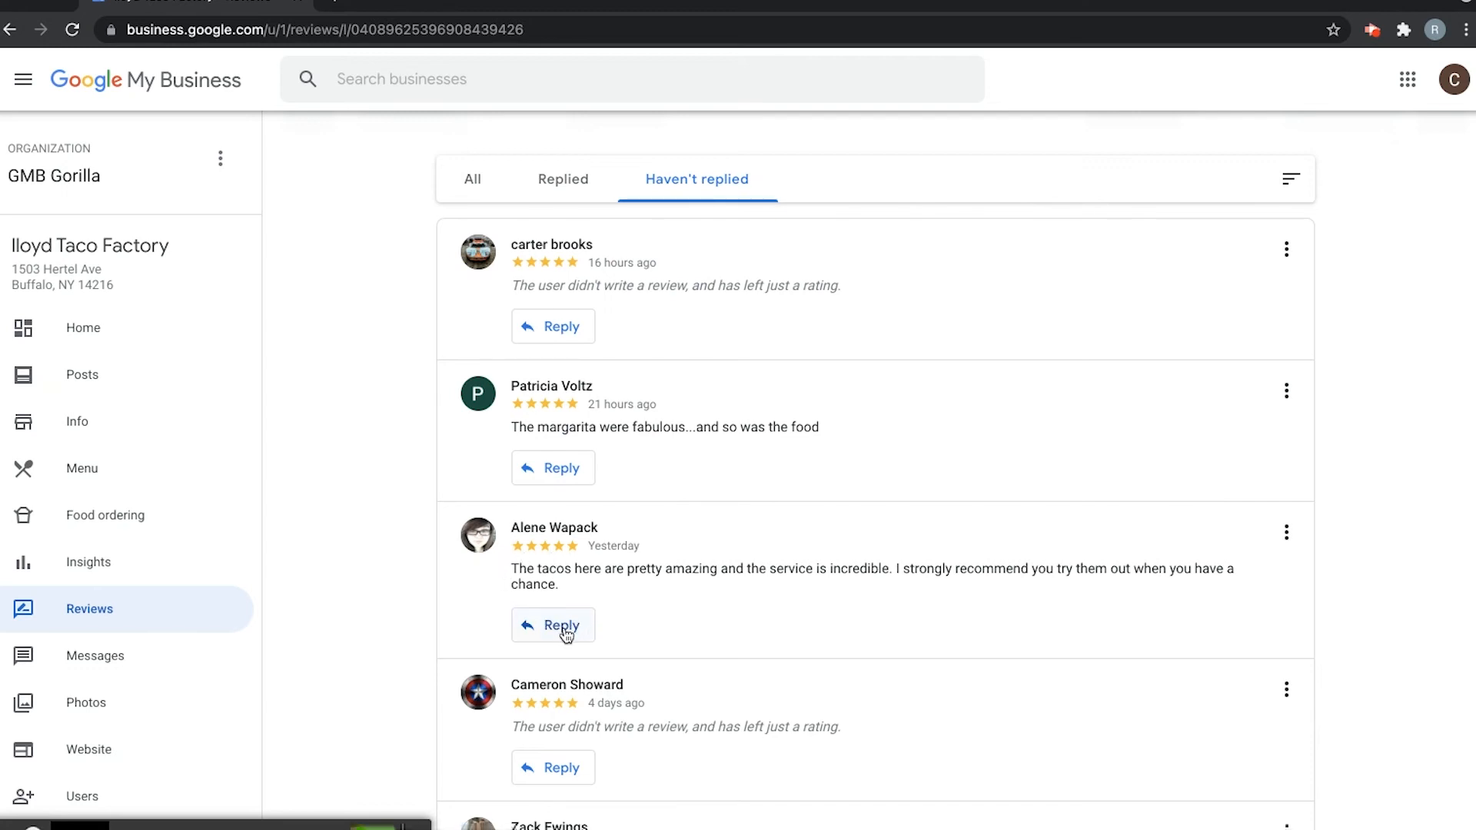
left_click(552, 626)
type("Thank you so much for your wonderful review, Alene! We are so glad you enjoyed the service and and the food. Come back and see us anytime!")
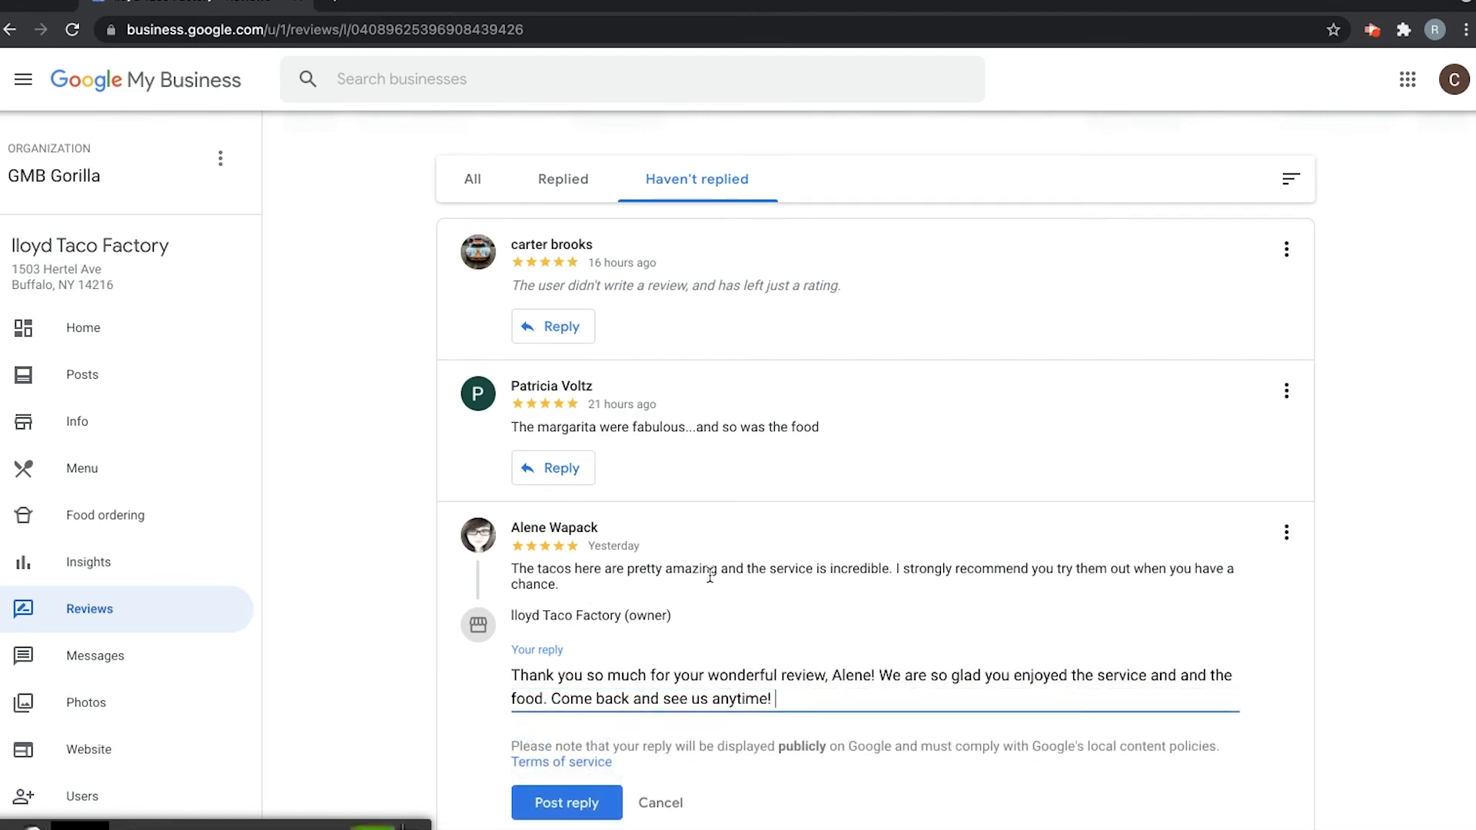
mouse_move(783, 590)
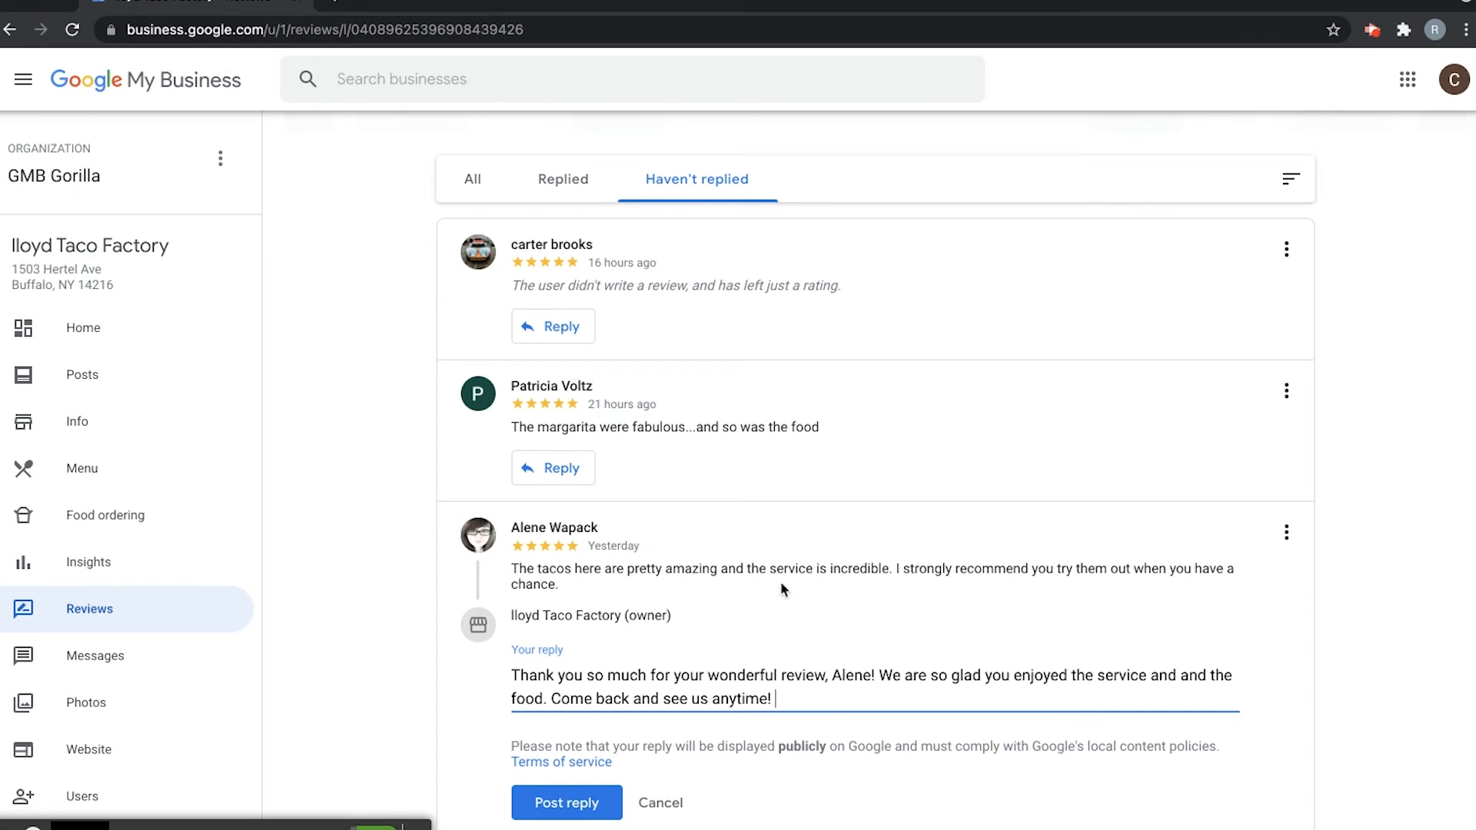
mouse_move(965, 564)
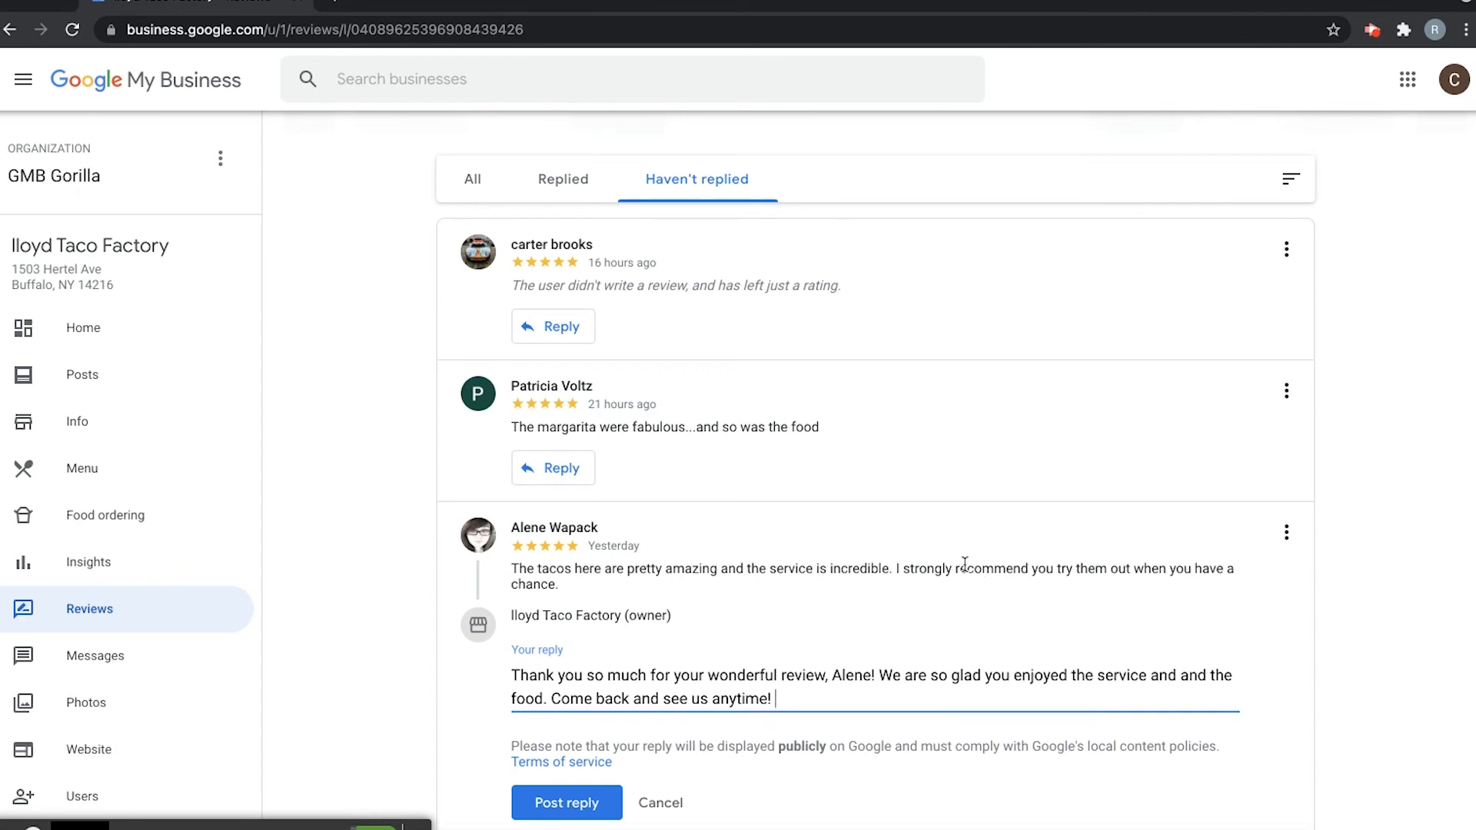
mouse_move(615, 669)
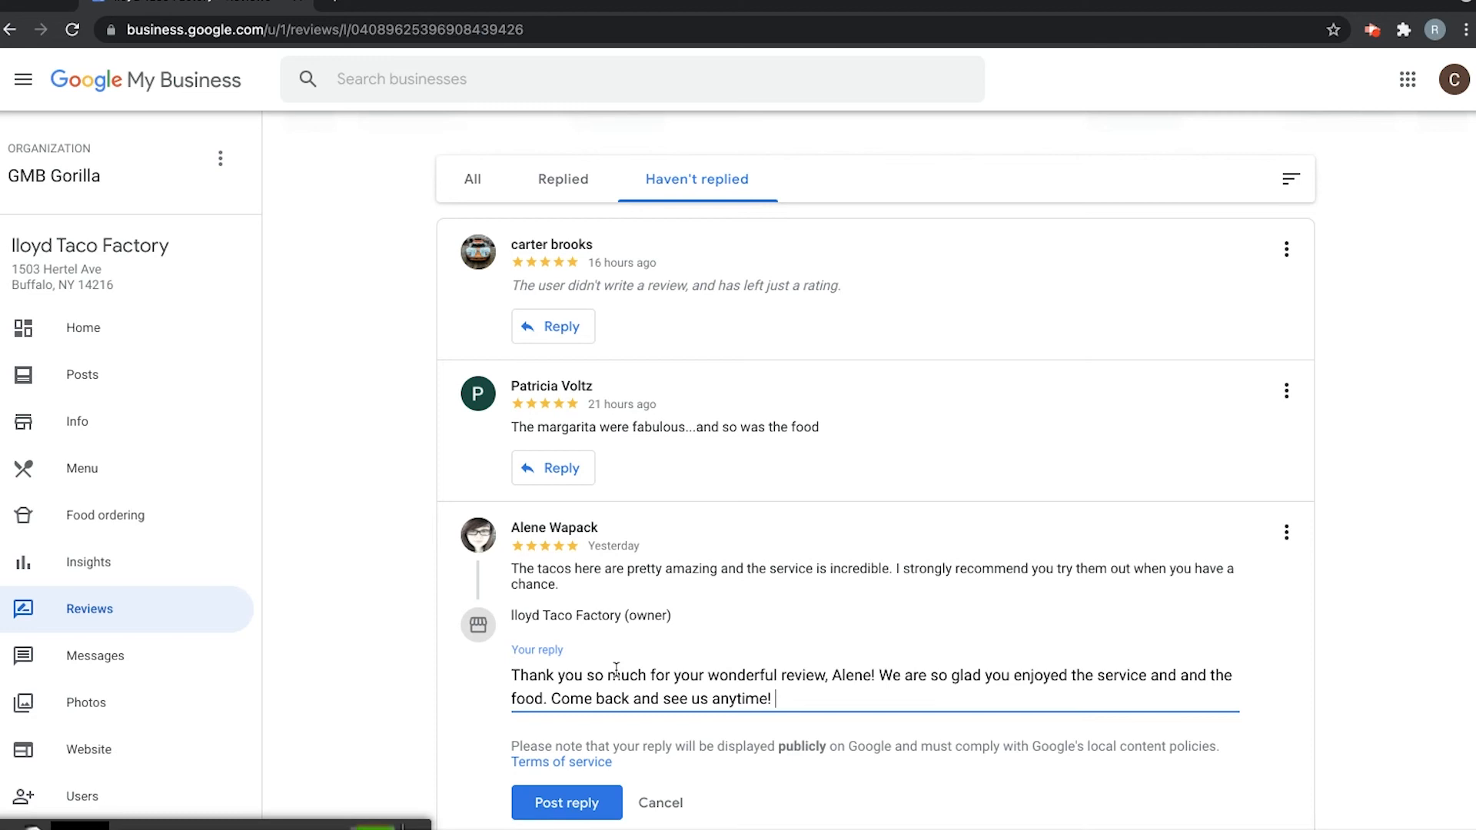
mouse_move(775, 696)
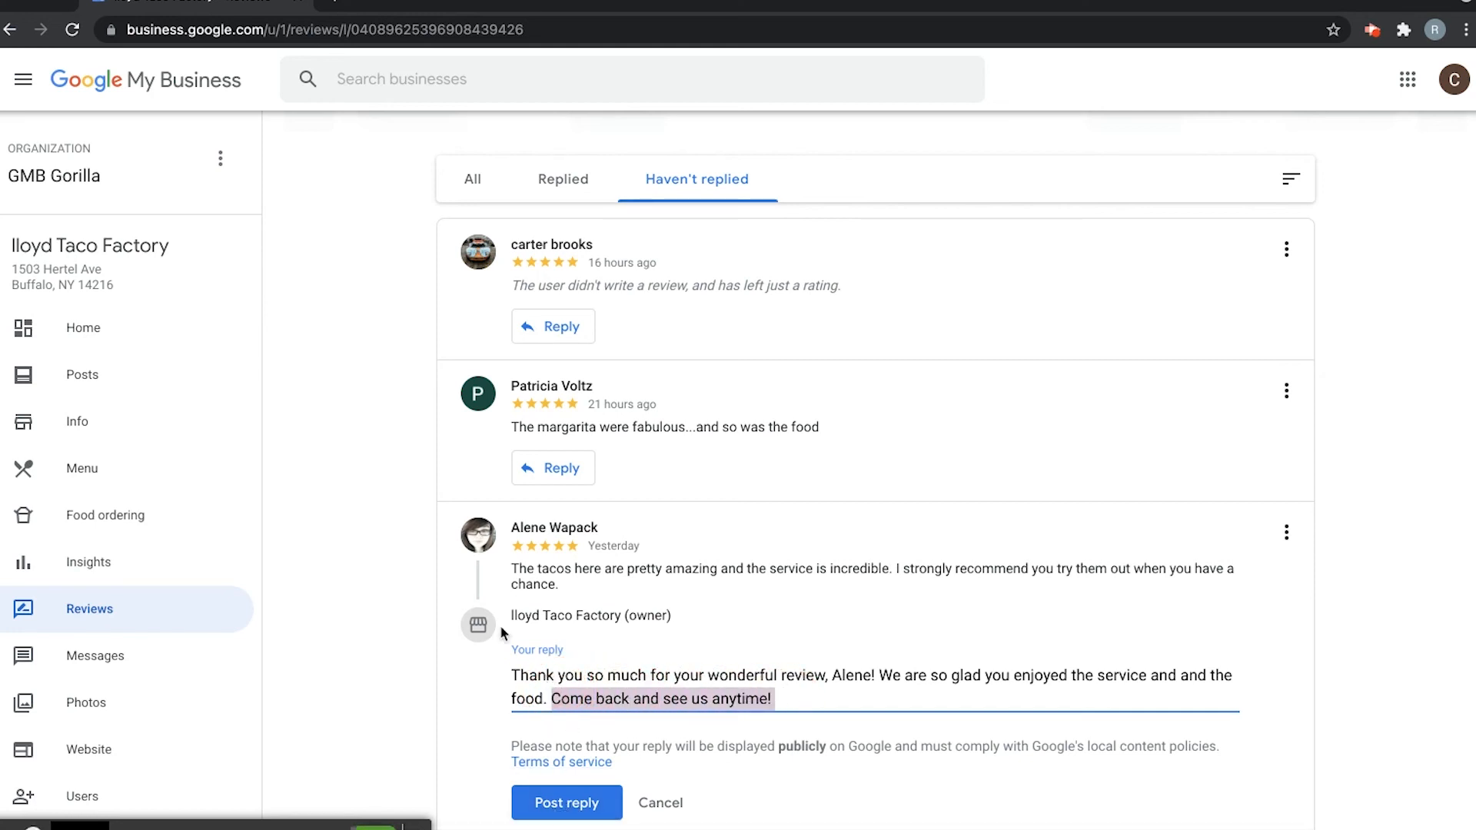
left_click(566, 803)
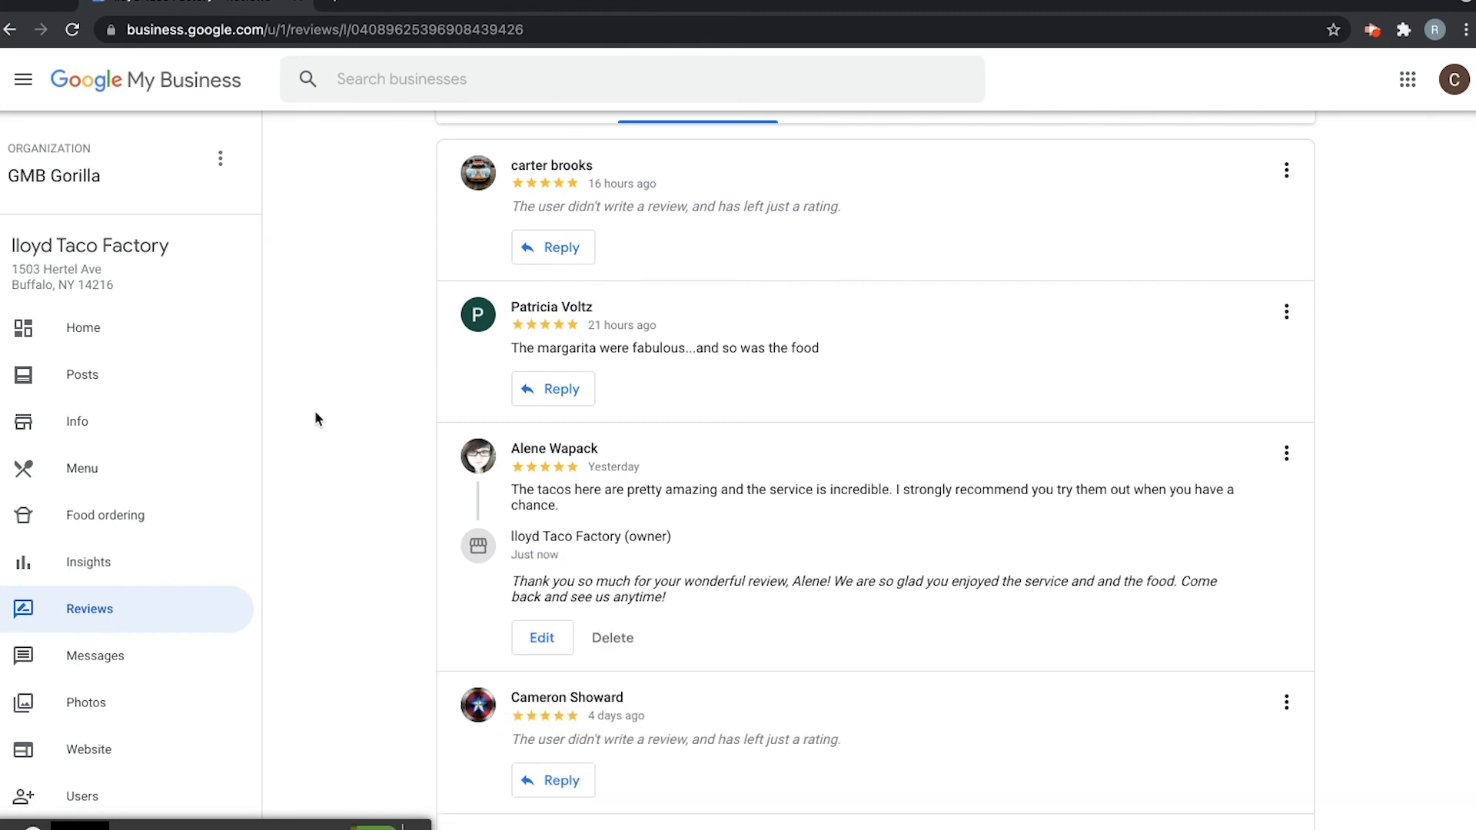
scroll("down", 3)
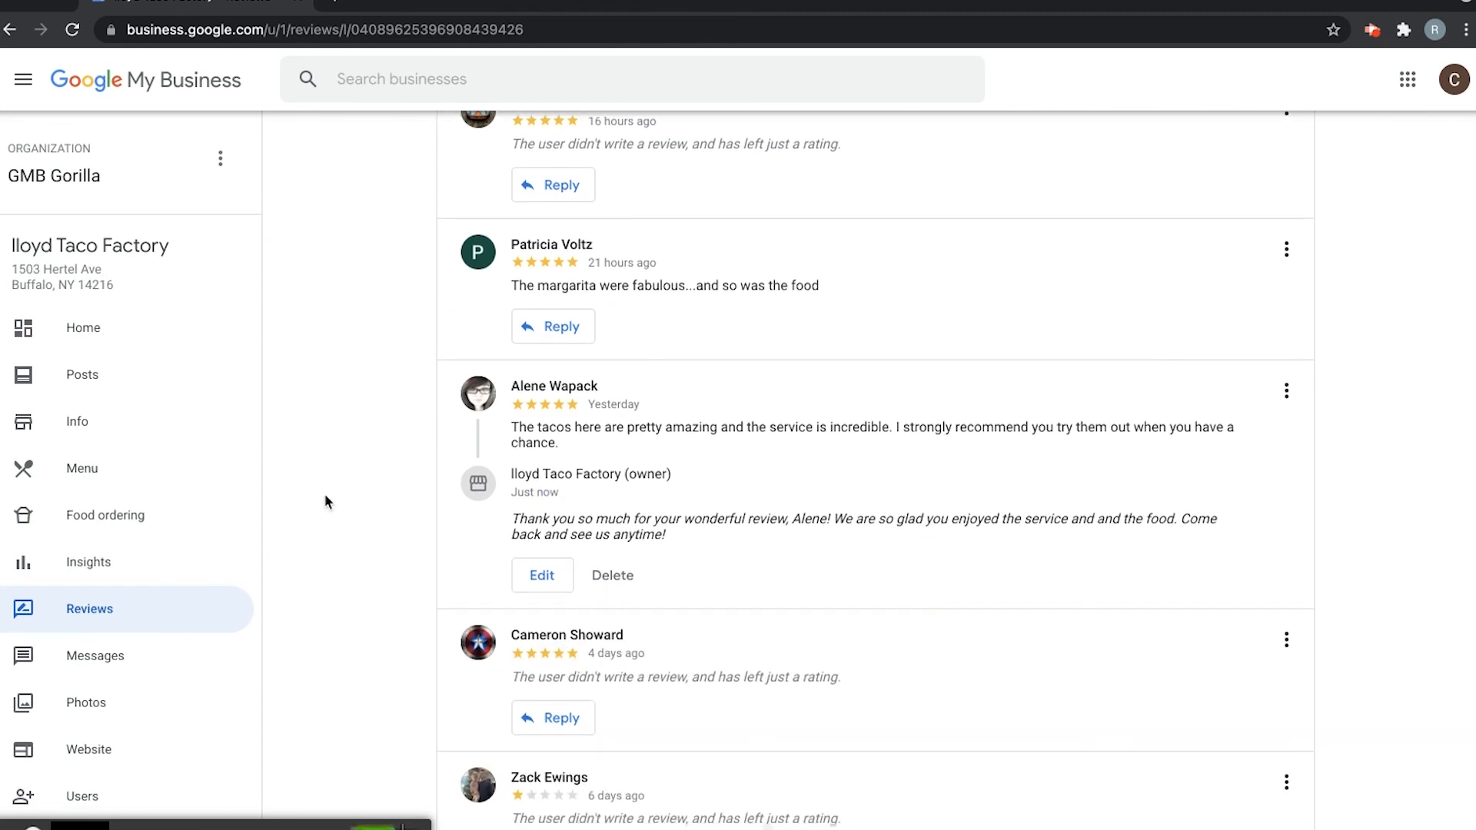
scroll("down", 3)
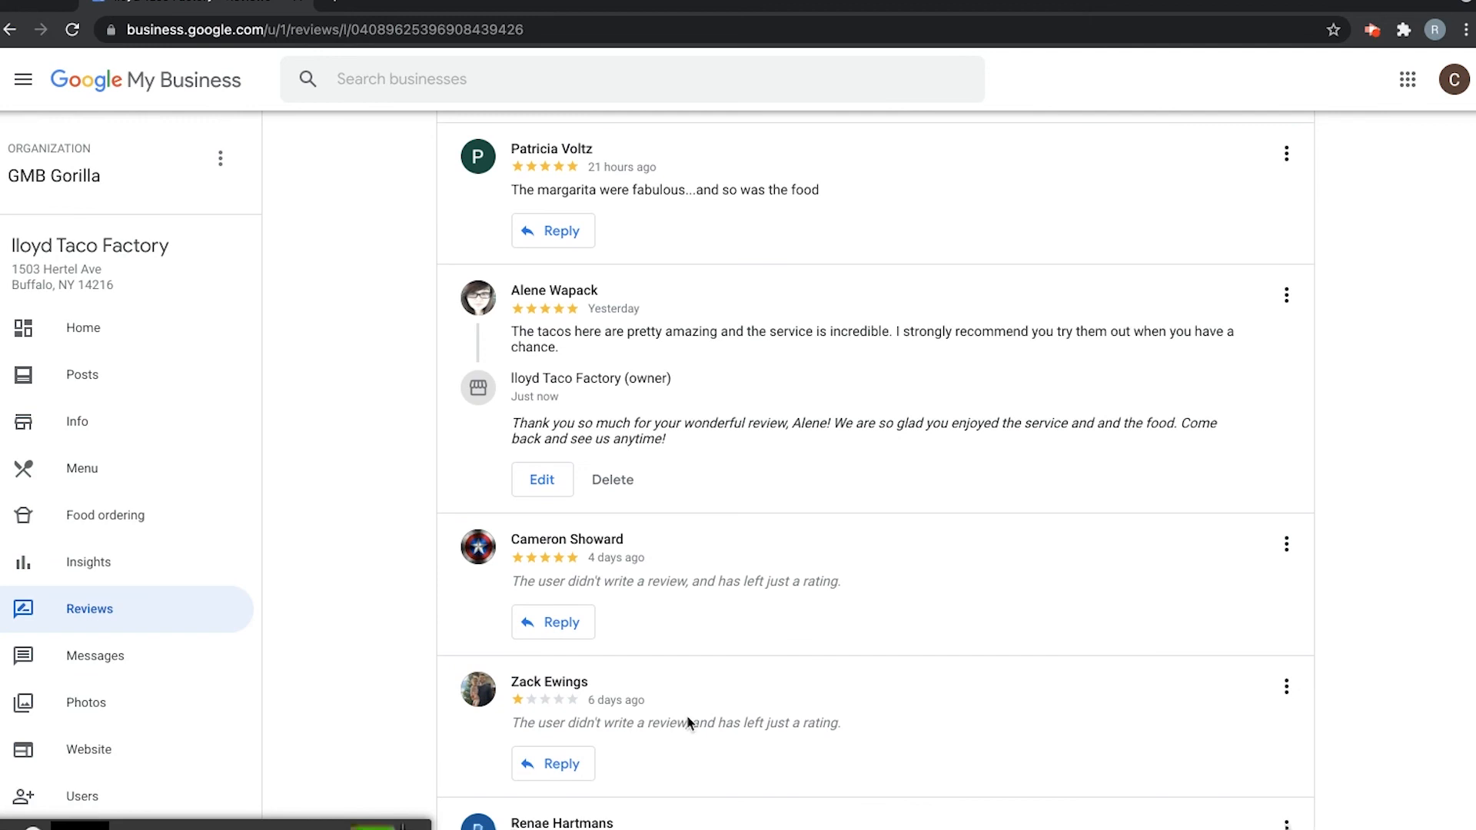
scroll("up", 3)
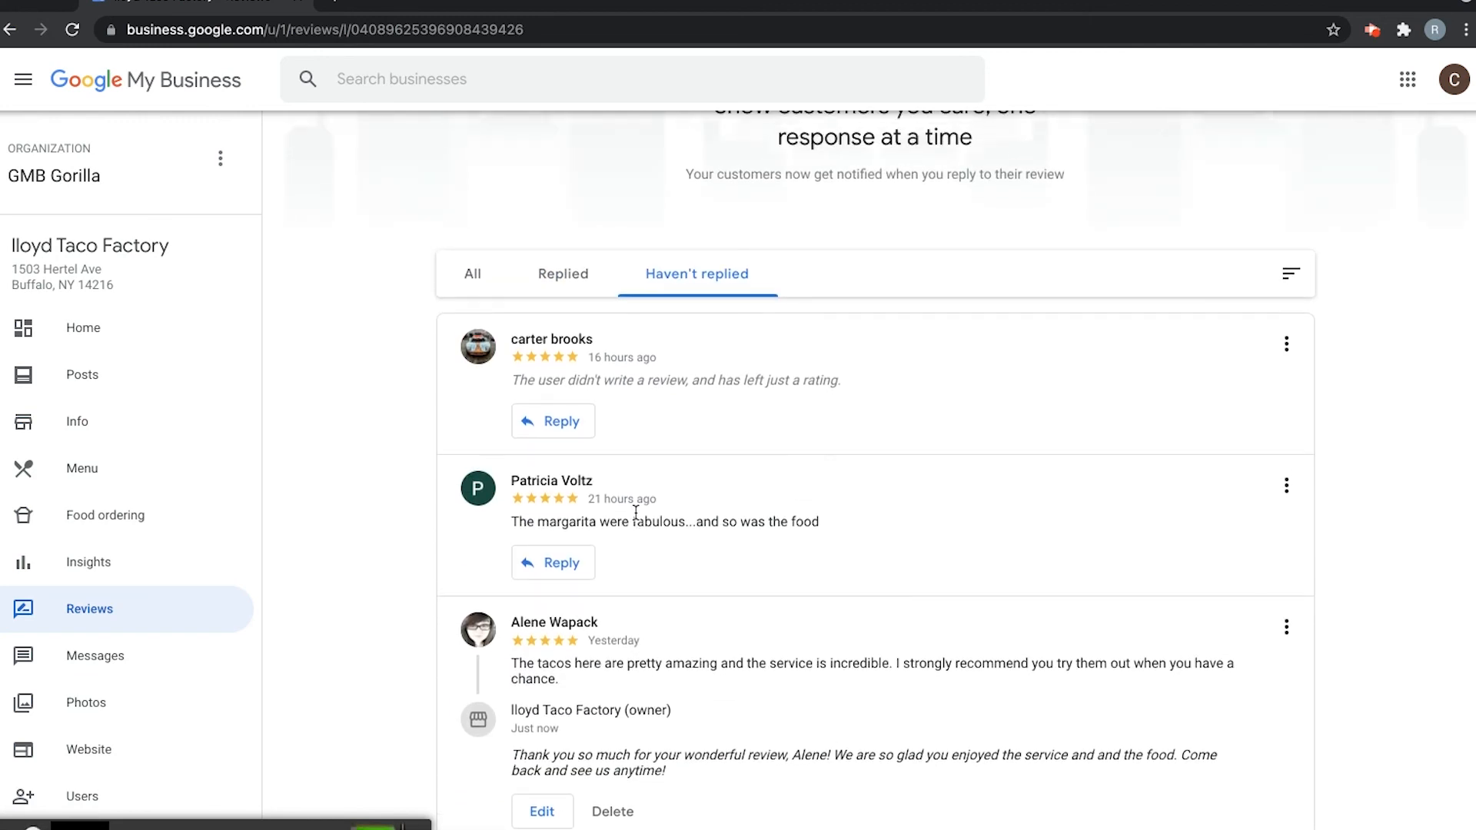
scroll("up", 3)
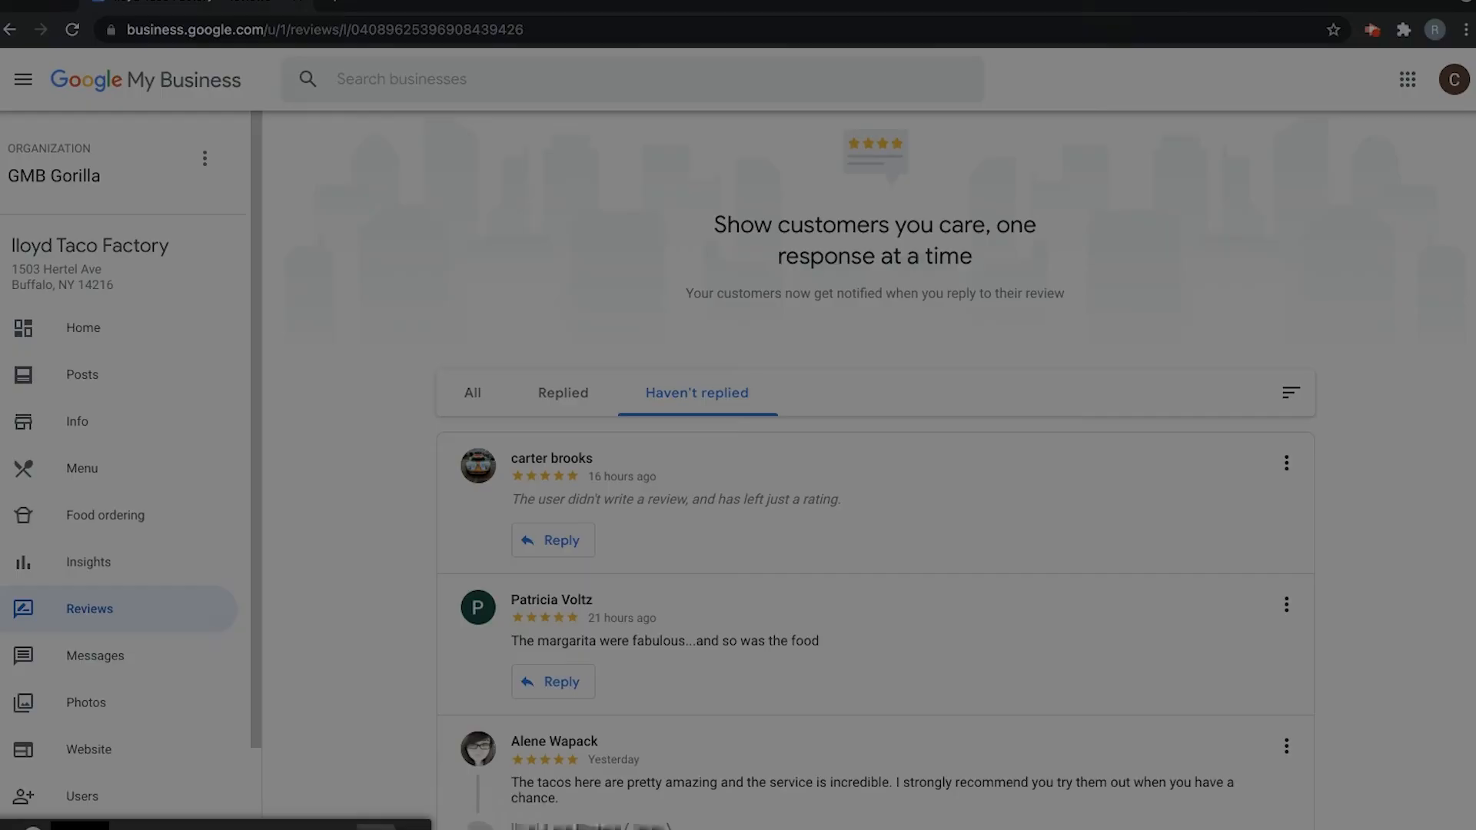